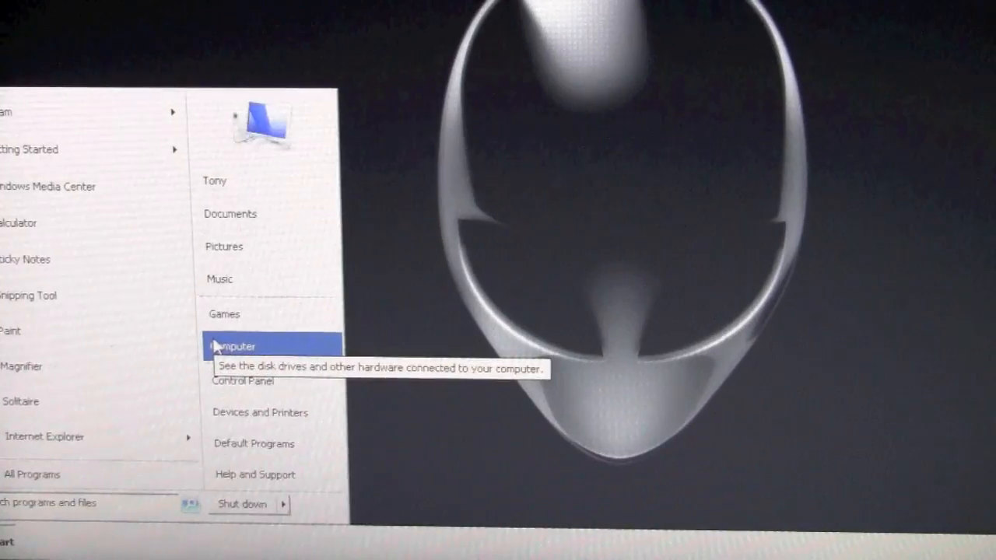
Show the Computer window listing the SSD C:, old drive E: and DVD drive
{"action": "left_click", "coordinate": [232, 346]}
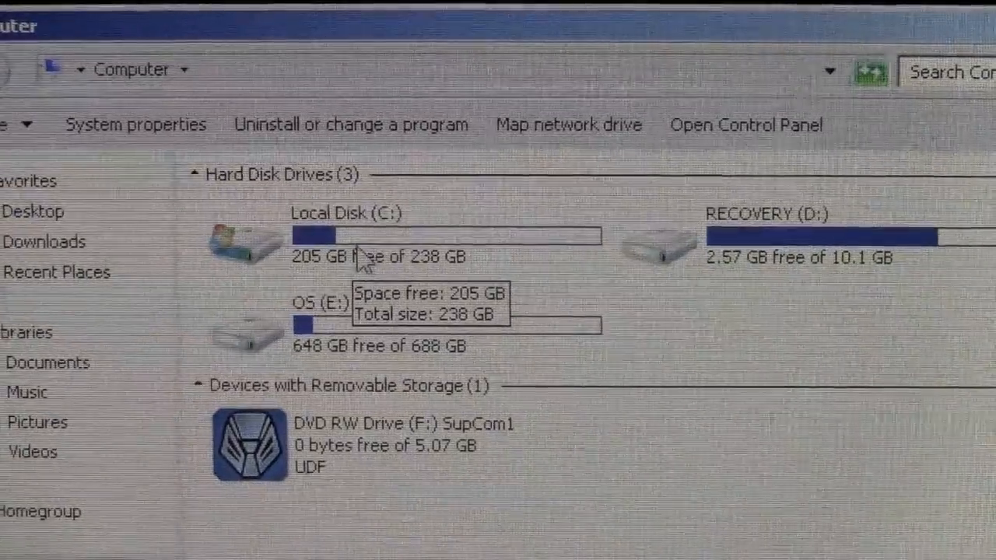
{"action": "mouse_move", "coordinate": [404, 295]}
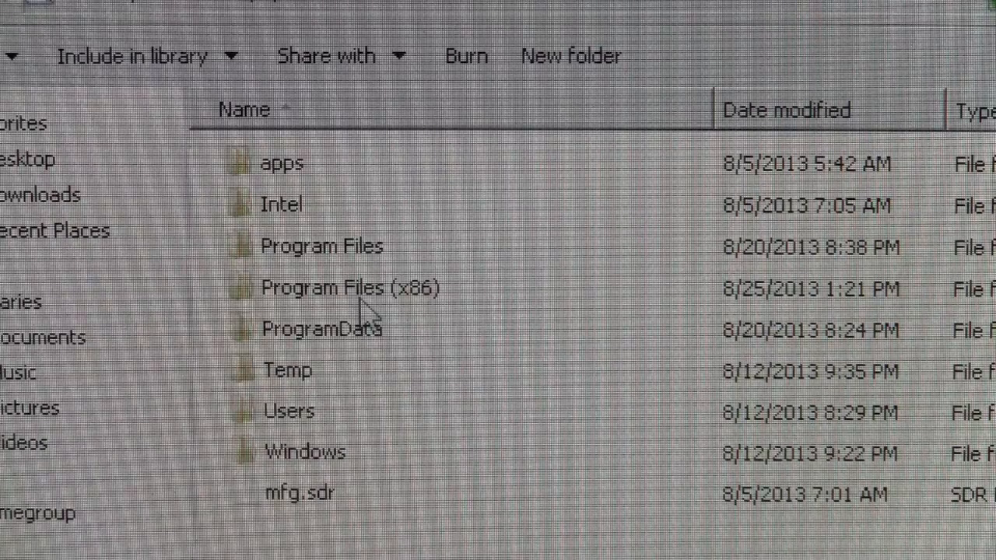
{"action": "mouse_move", "coordinate": [339, 350]}
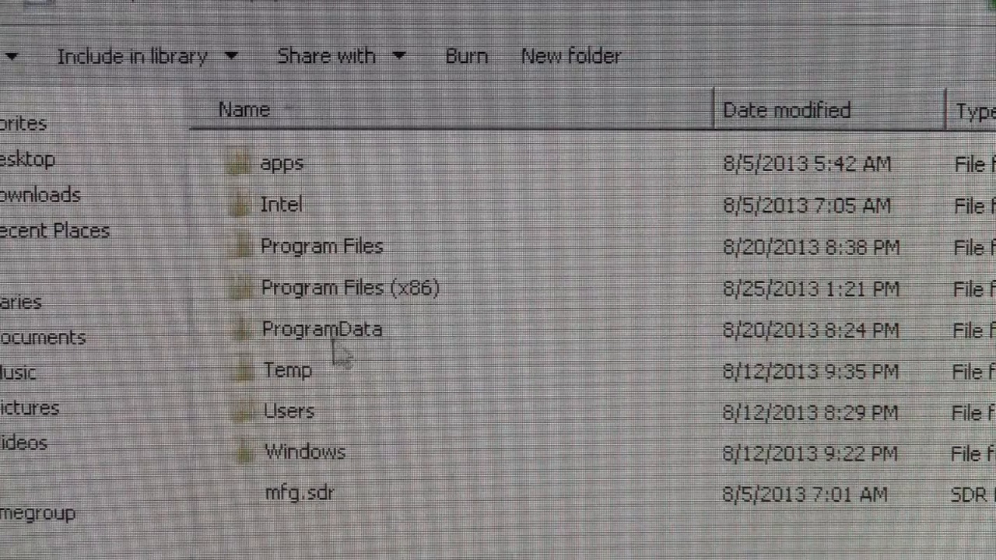